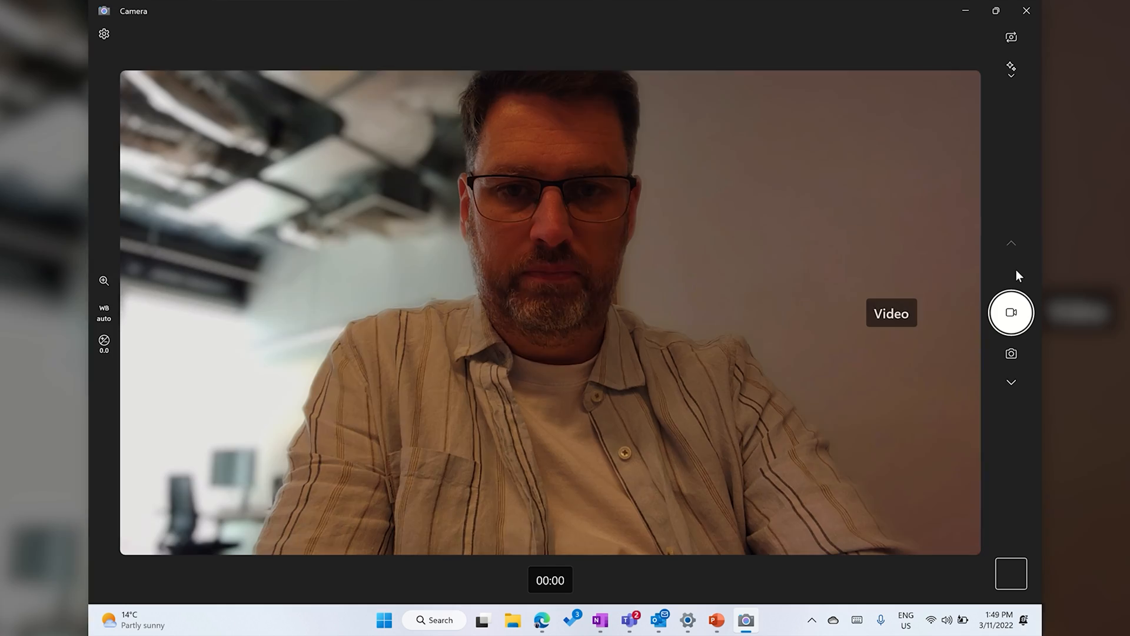
mouse_move(856, 264)
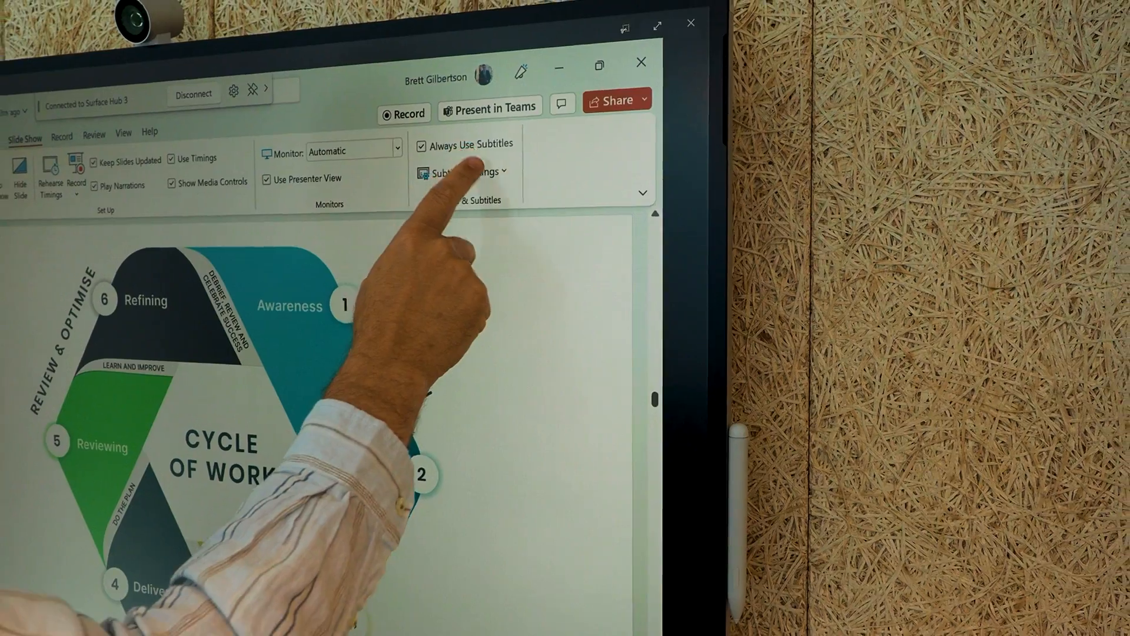
Show the Subtitle Settings menu with spoken language English (Australia) and subtitle language English
click(467, 171)
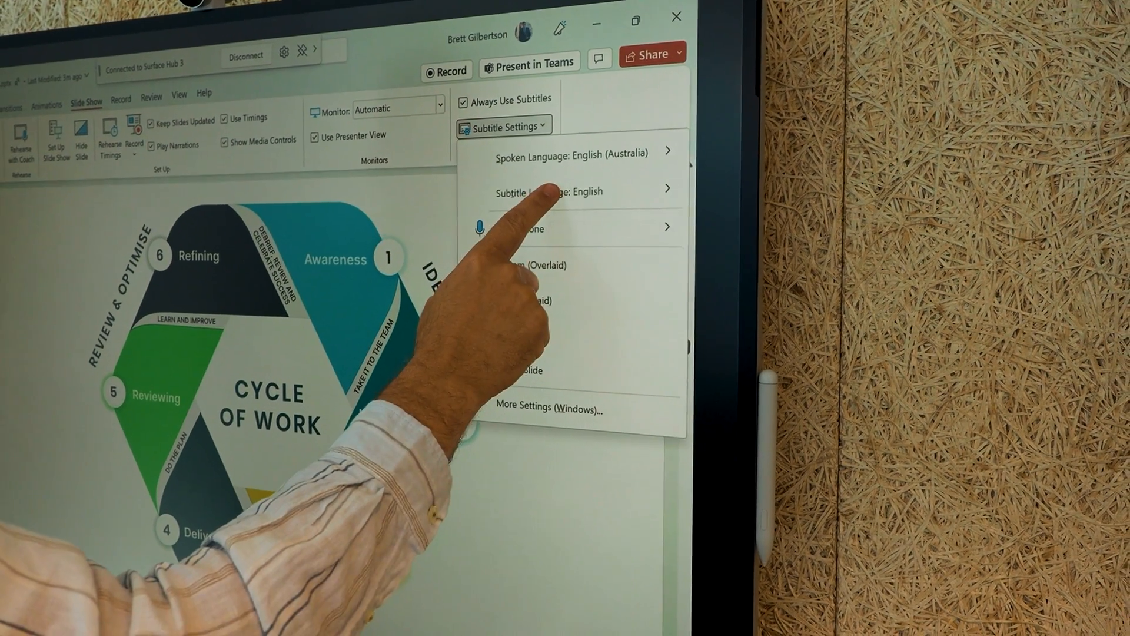